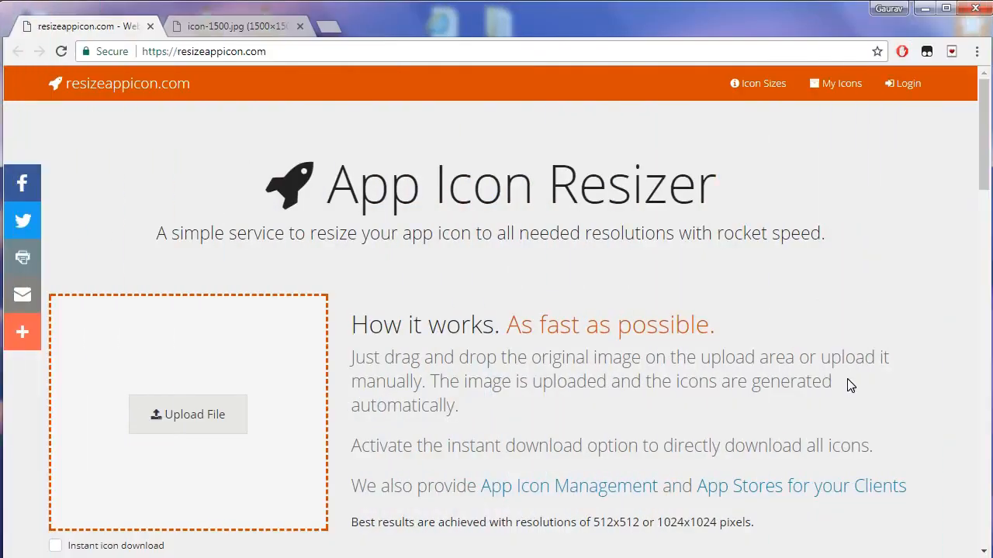
Step: Review the recommended 512x512 or 1024x1024 source resolutions and the iOS size list
{"action": "scroll", "scroll_direction": "down", "scroll_amount": 3}
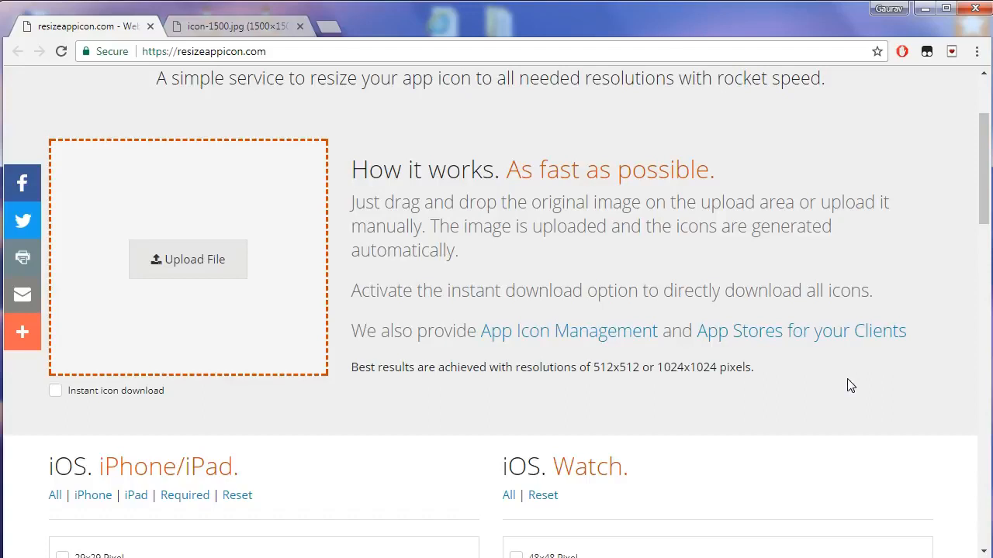
{"action": "scroll", "scroll_direction": "down", "scroll_amount": 3}
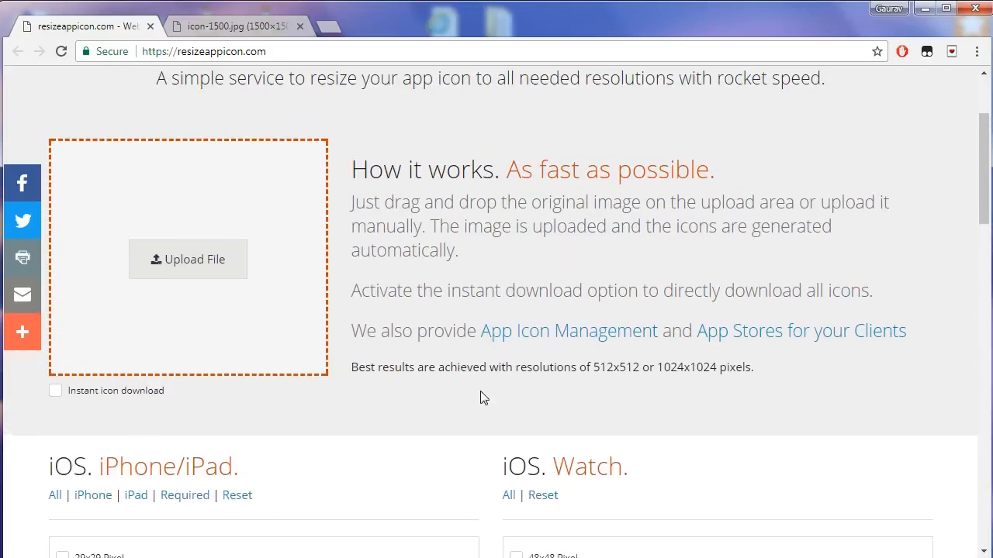
{"action": "left_click_drag", "start_coordinate": [608, 366], "coordinate": [752, 366]}
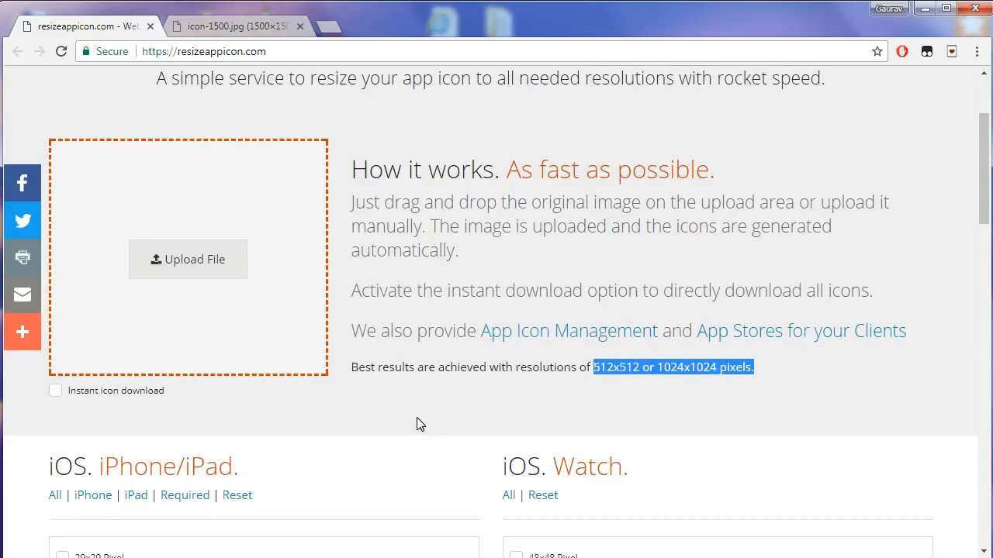
{"action": "scroll", "scroll_direction": "down", "scroll_amount": 3}
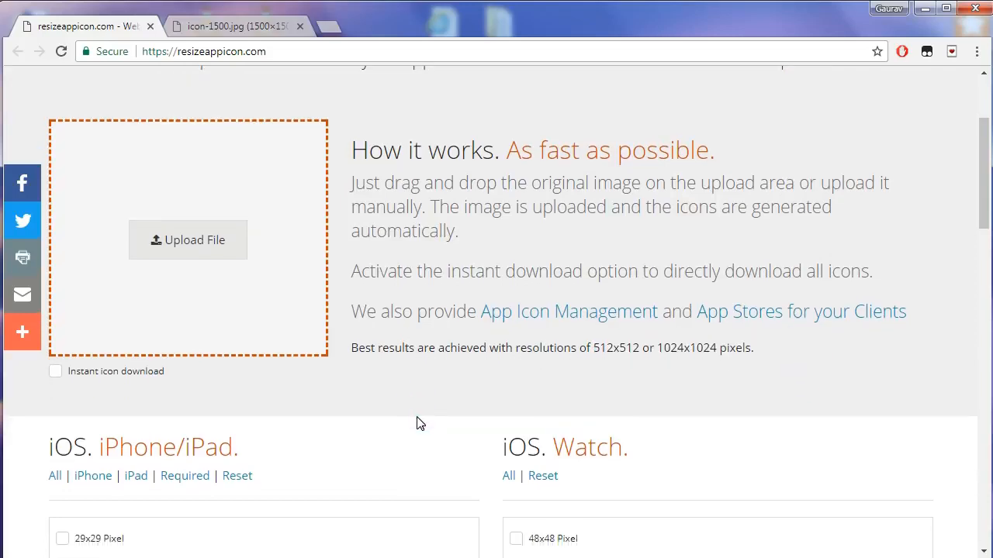
{"action": "scroll", "scroll_direction": "down", "scroll_amount": 3}
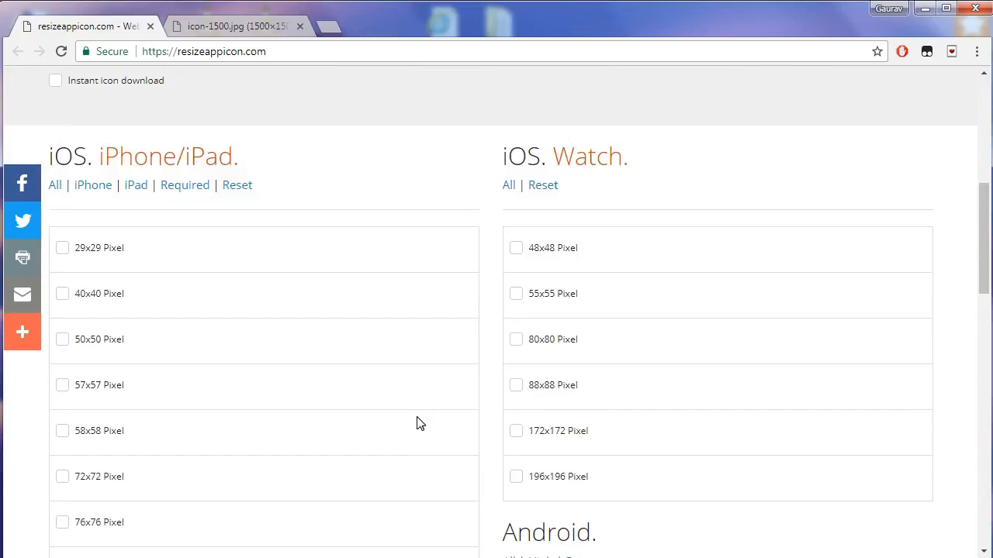
{"action": "scroll", "scroll_direction": "down", "scroll_amount": 3}
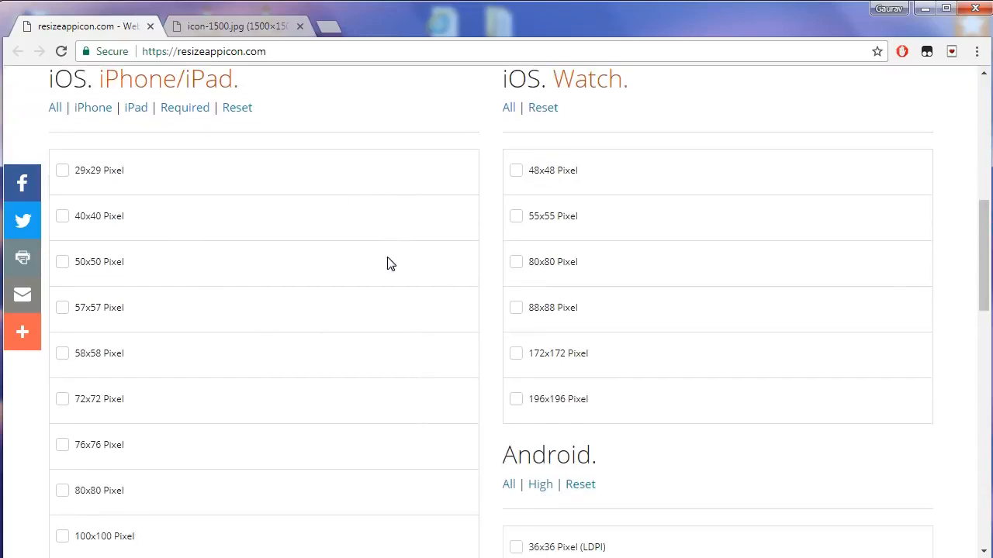
{"action": "scroll", "scroll_direction": "down", "scroll_amount": 3}
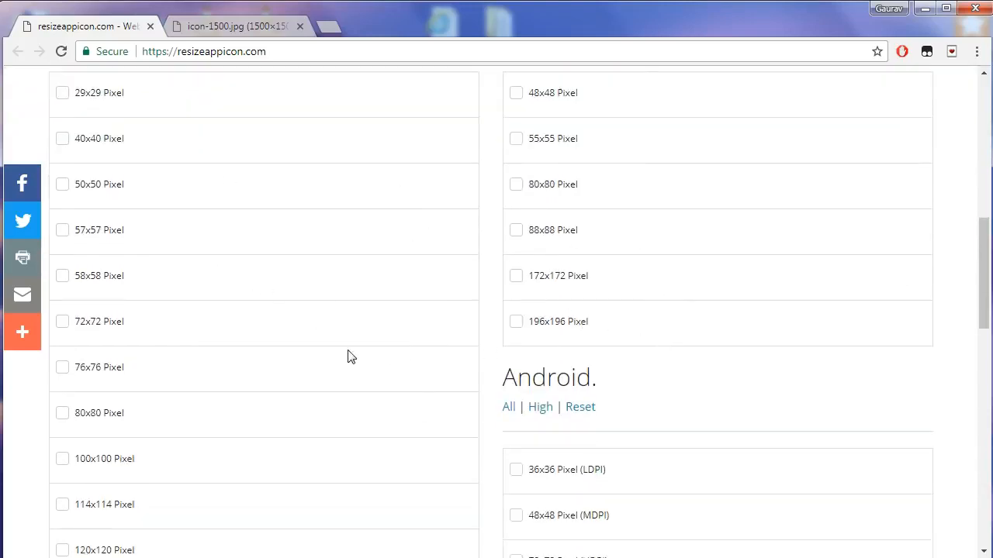
{"action": "scroll", "scroll_direction": "down", "scroll_amount": 3}
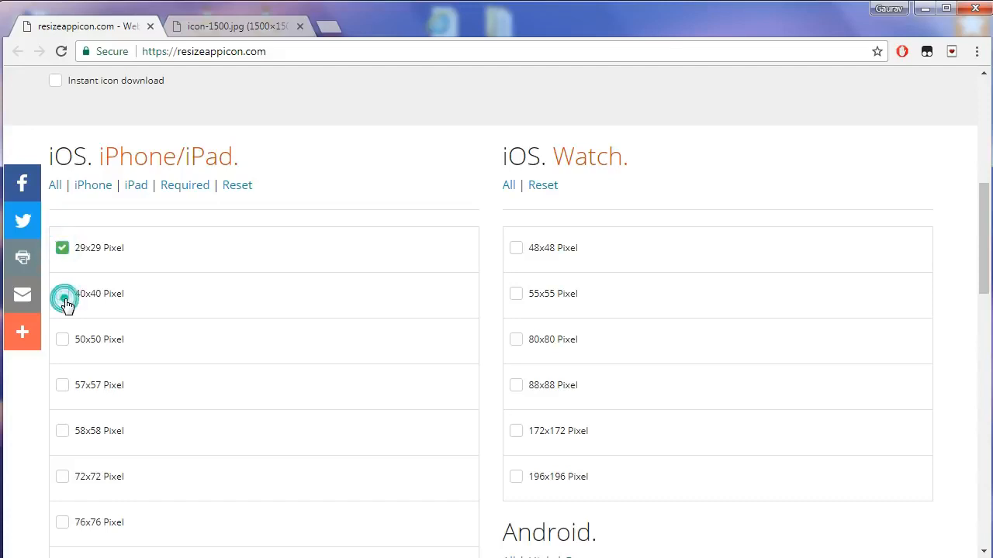
Step: Tick the 29x29 pixel iPhone/iPad size and review the Android size list
{"action": "left_click", "coordinate": [62, 294]}
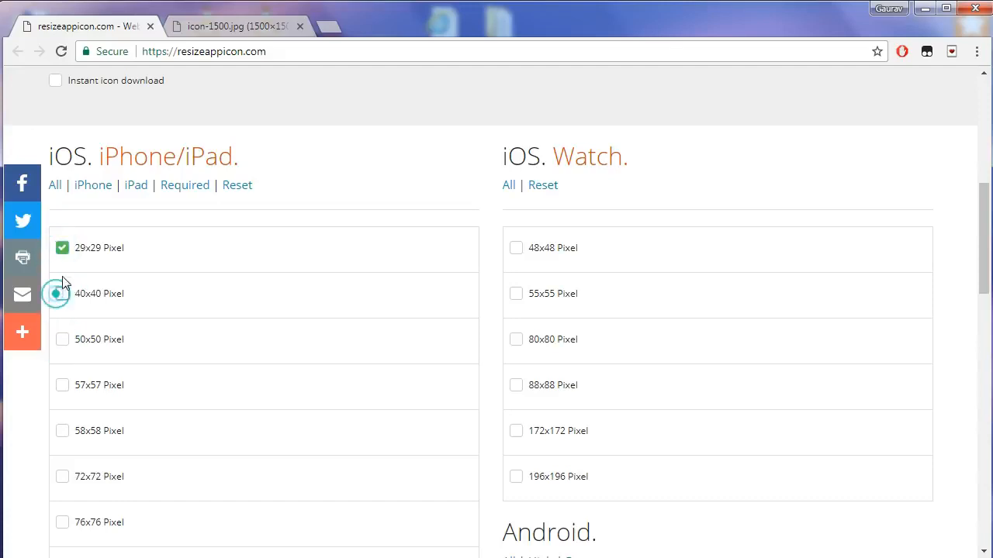
{"action": "scroll", "scroll_direction": "down", "scroll_amount": 3}
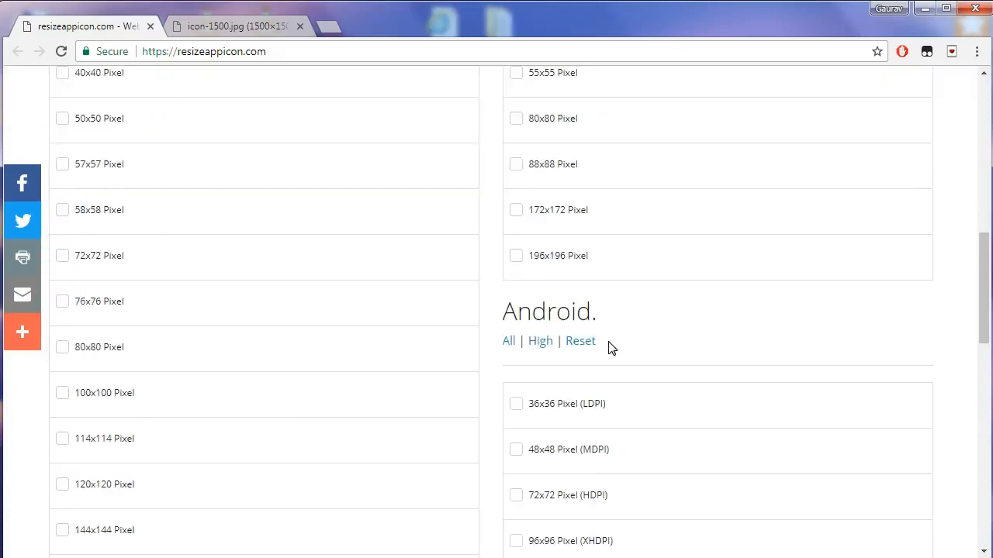
{"action": "scroll", "scroll_direction": "down", "scroll_amount": 3}
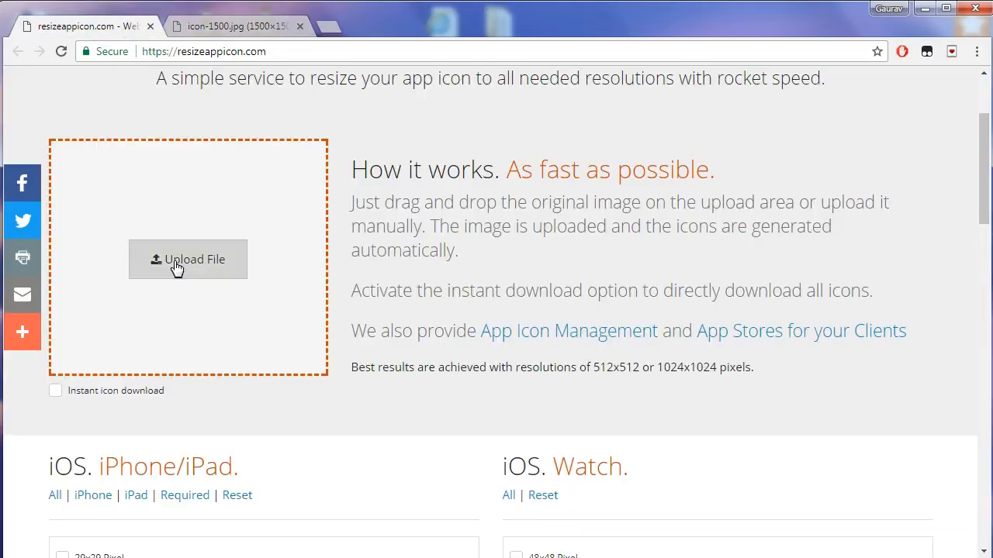
Step: Upload the orange star image and enable Instant icon download
{"action": "left_click", "coordinate": [188, 259]}
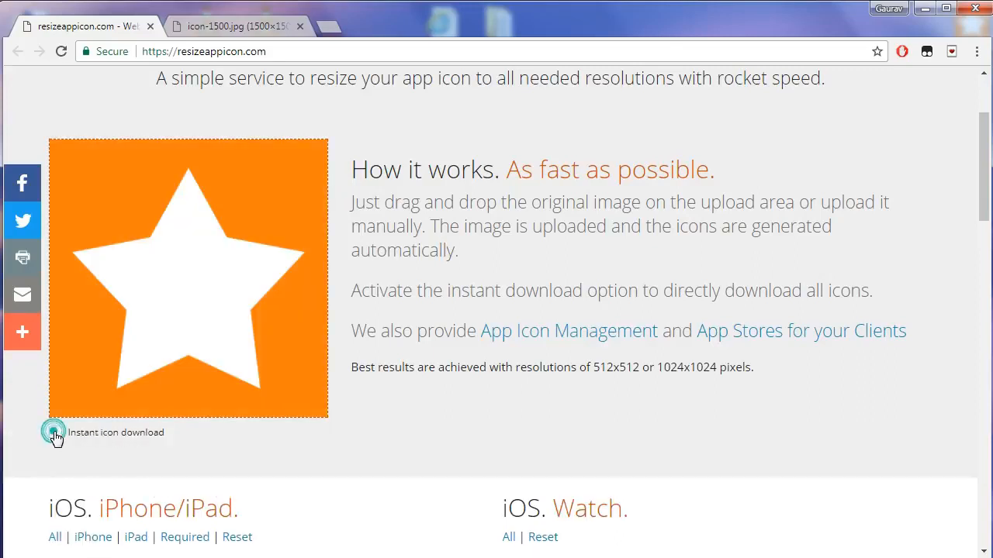
{"action": "left_click", "coordinate": [54, 431]}
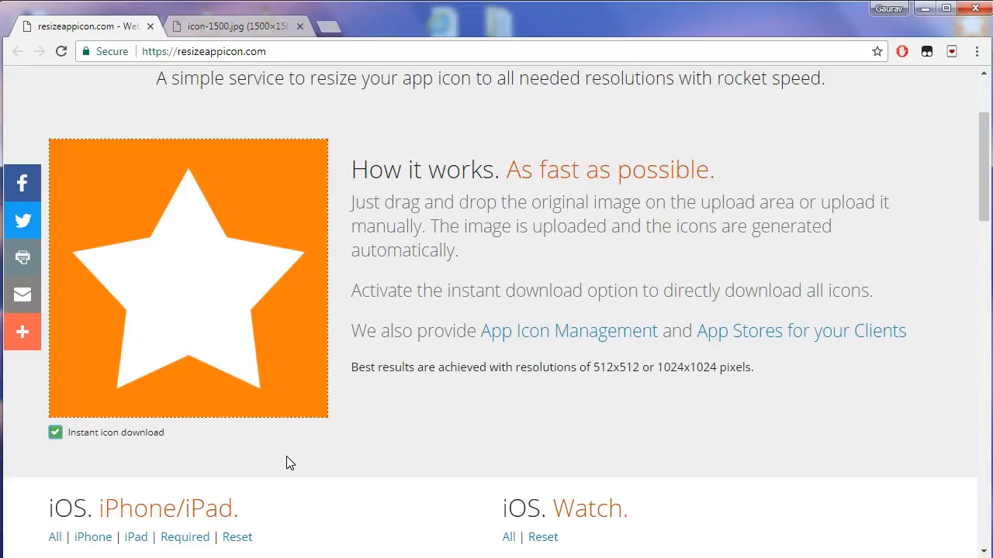
Step: Download all generated icon sizes as one ZIP archive
{"action": "scroll", "scroll_direction": "down", "scroll_amount": 3}
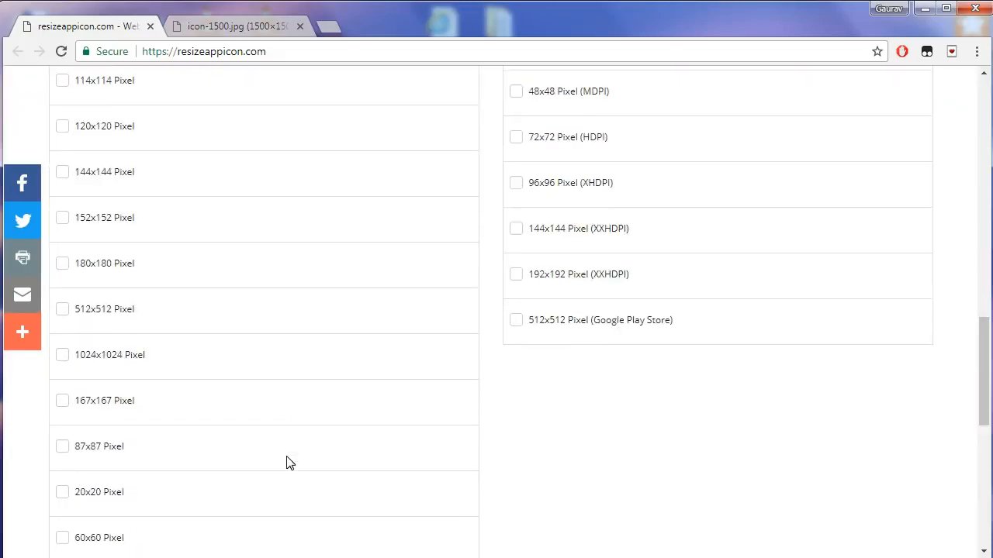
{"action": "scroll", "scroll_direction": "down", "scroll_amount": 3}
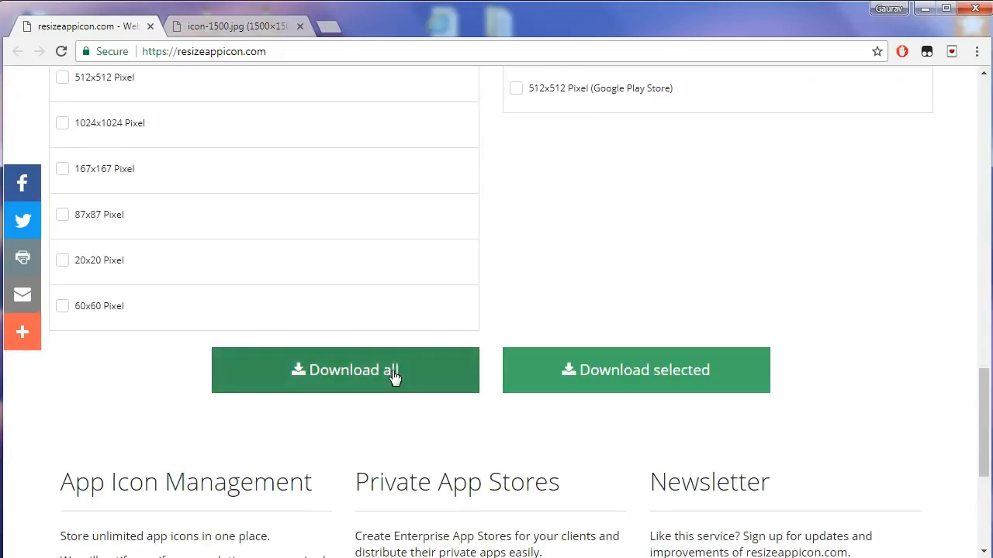
{"action": "mouse_move", "coordinate": [369, 403]}
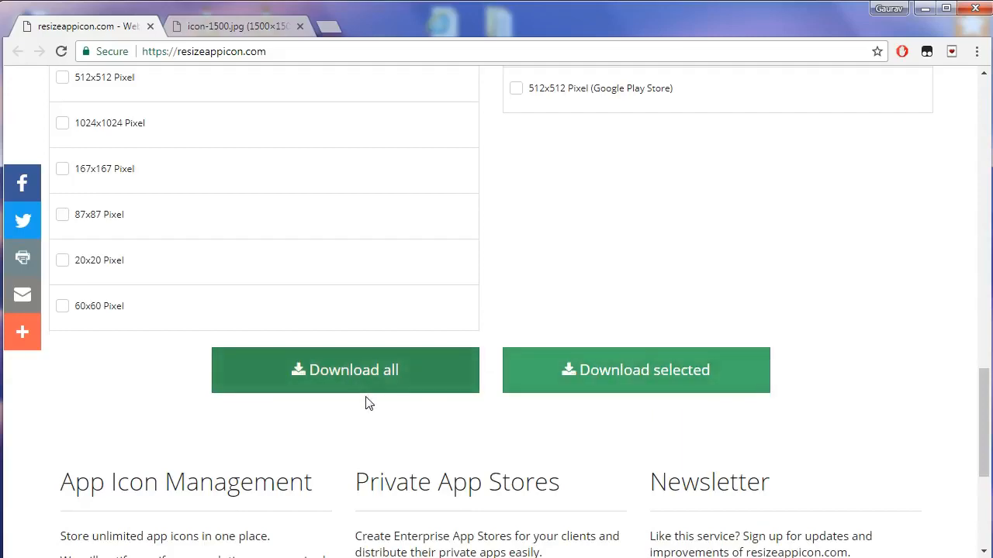
{"action": "left_click", "coordinate": [345, 370]}
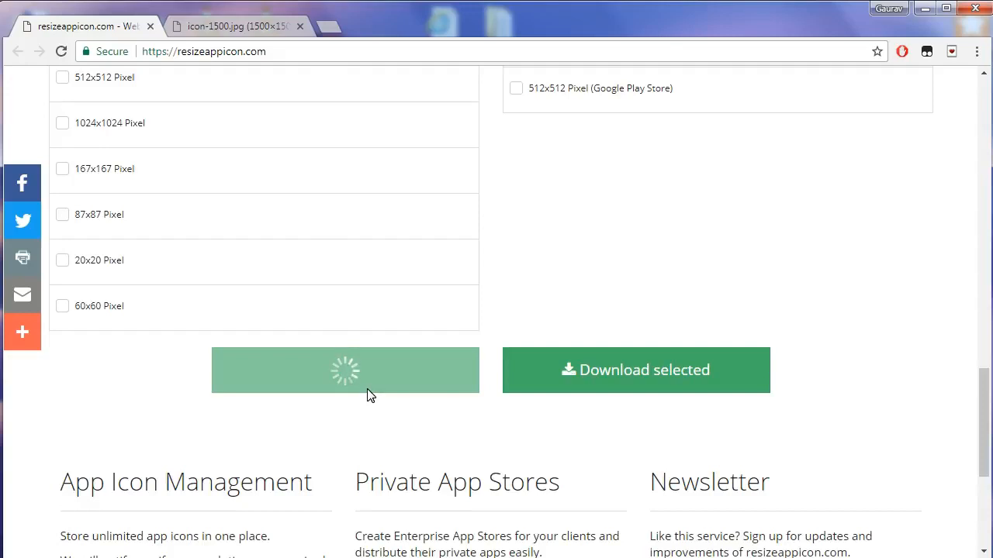
{"action": "left_click", "coordinate": [344, 369]}
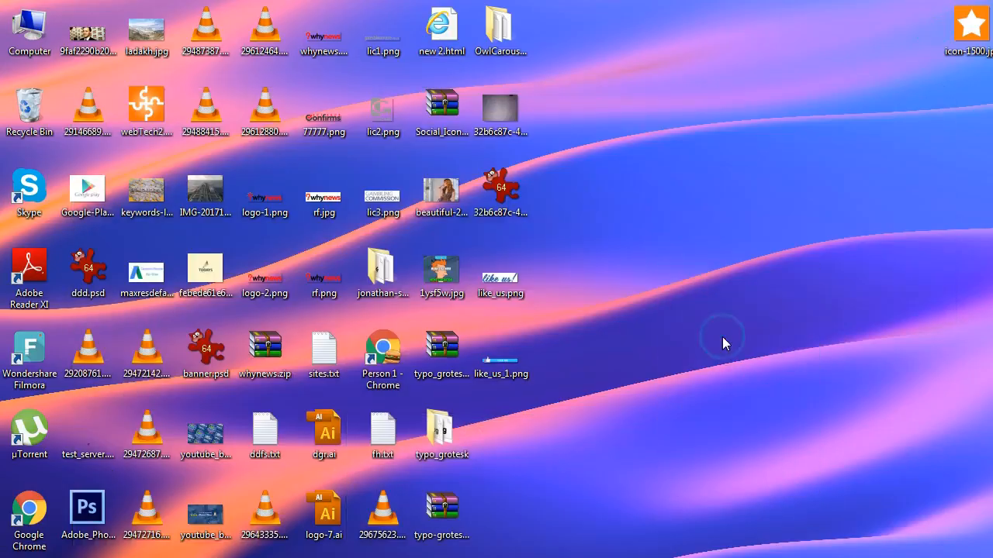
Step: Extract the AppIconResizer ZIP on the desktop and view its 33 orange star icon files
{"action": "right_click", "coordinate": [676, 189]}
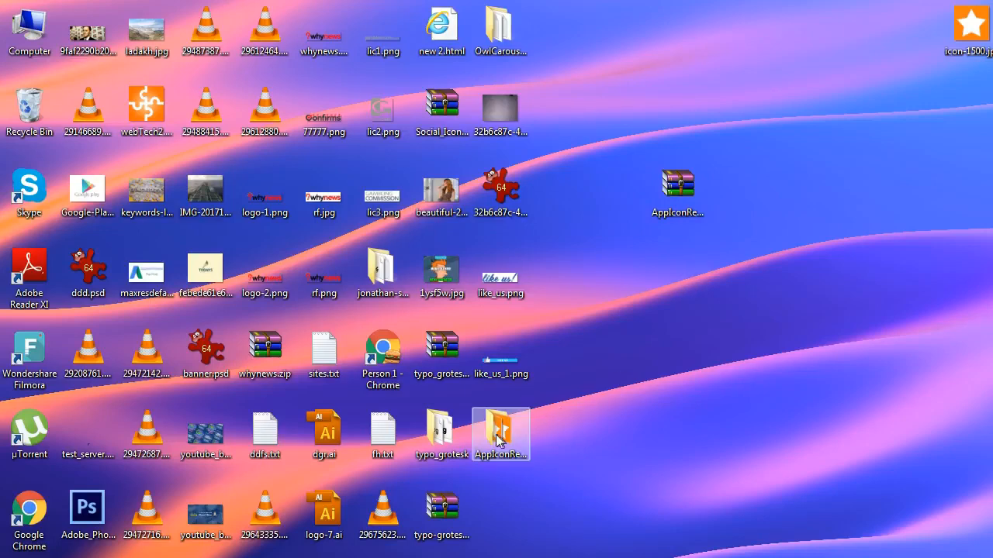
{"action": "double_click", "coordinate": [500, 431]}
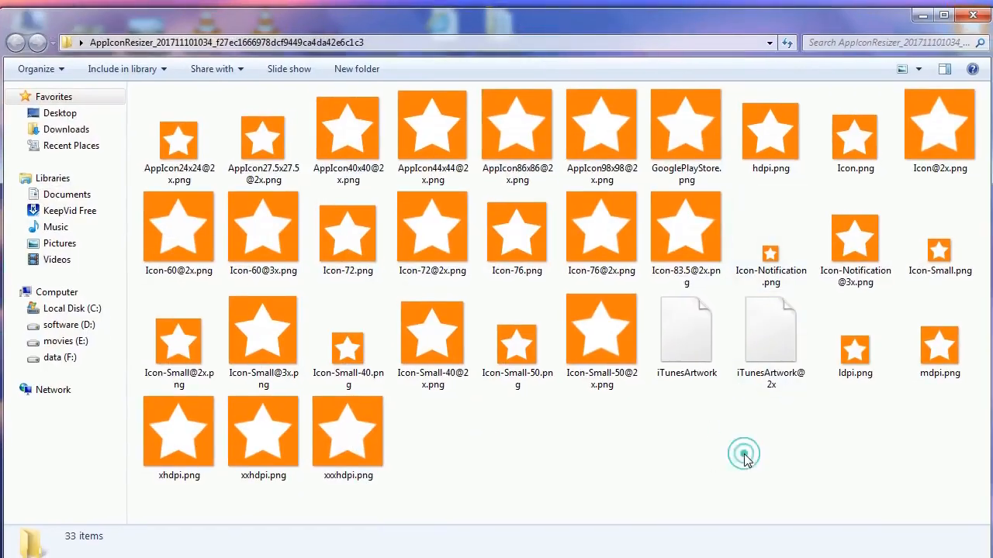
{"action": "left_click", "coordinate": [264, 136]}
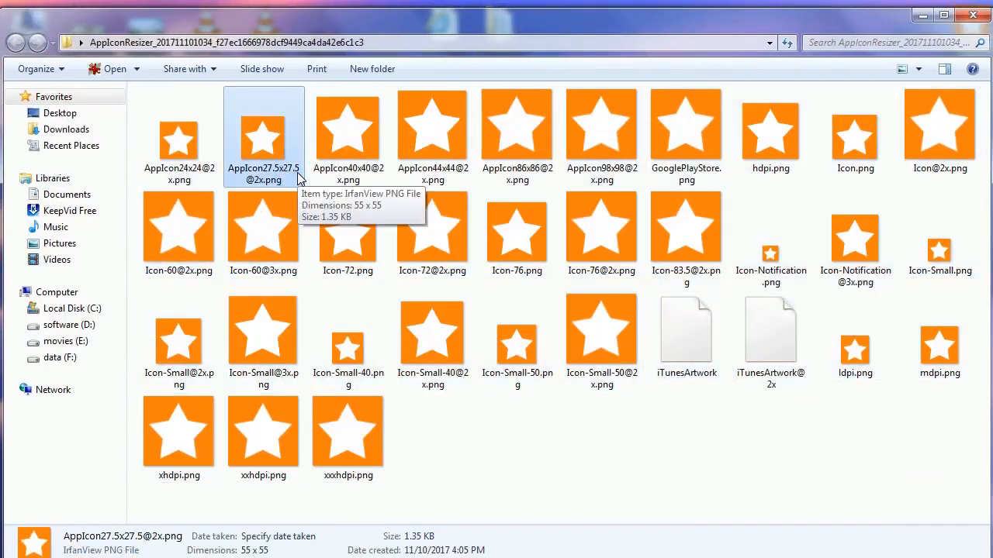